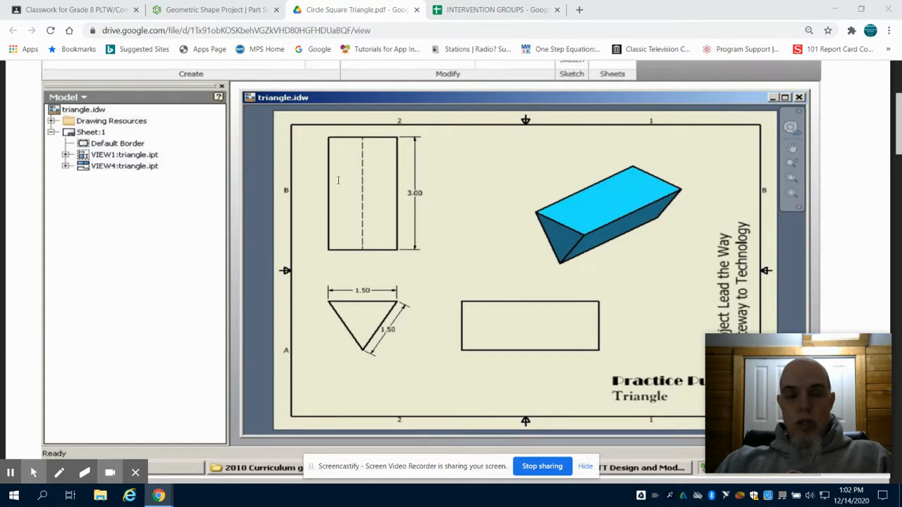
{"action": "mouse_move", "coordinate": [349, 179]}
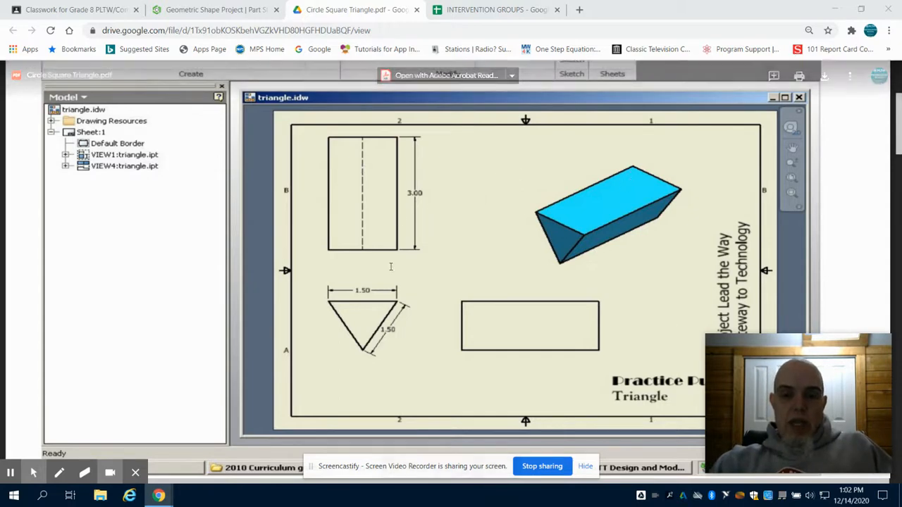
{"action": "mouse_move", "coordinate": [661, 307]}
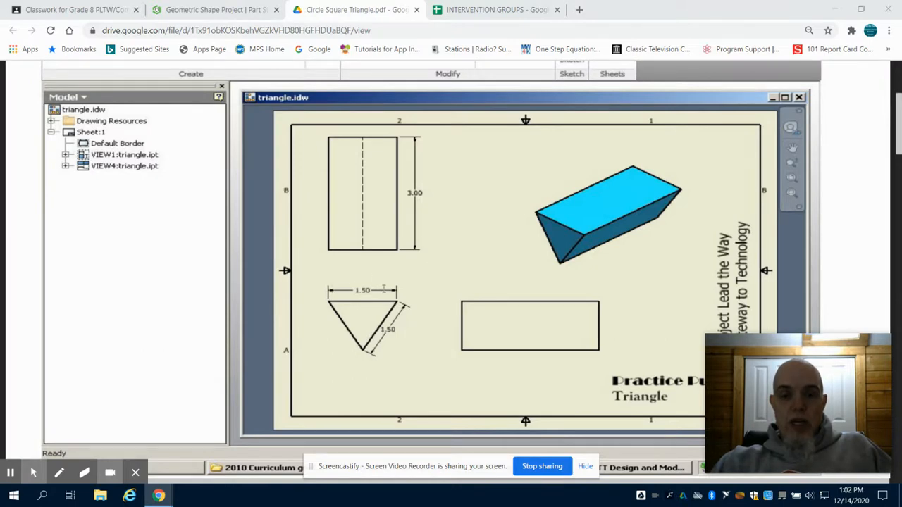
{"action": "mouse_move", "coordinate": [381, 211]}
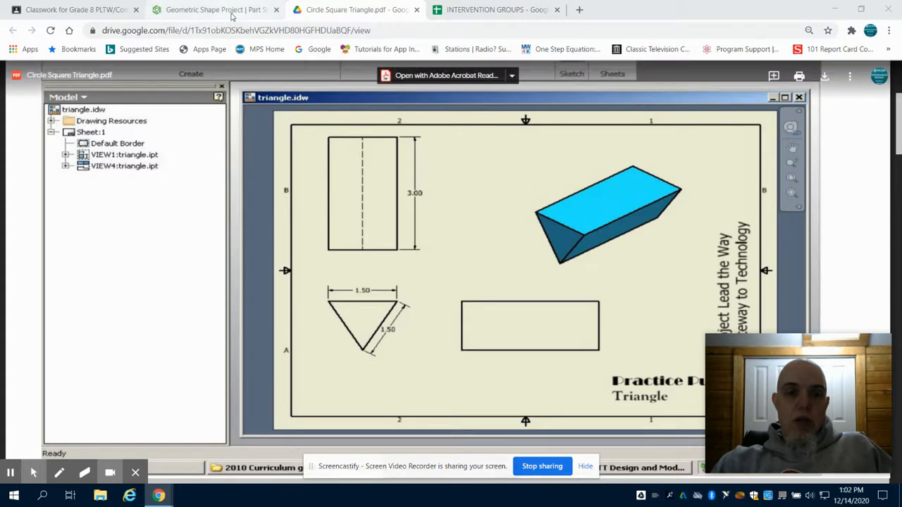
- Switch from the triangle PDF to the Geometric Shape Project in Onshape
{"action": "left_click", "coordinate": [215, 9]}
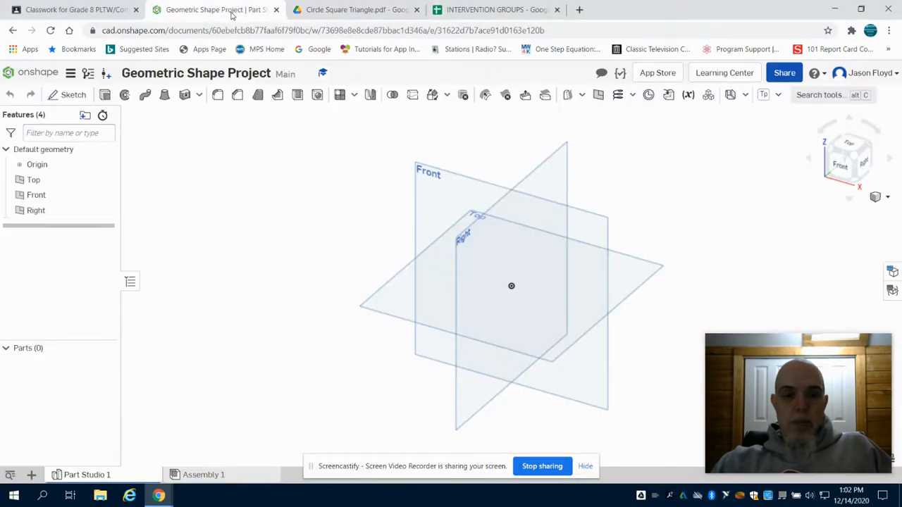
- Start Sketch 1 facing the Front plane and drag out a 3-sided polygon left of the origin
{"action": "left_click", "coordinate": [73, 94]}
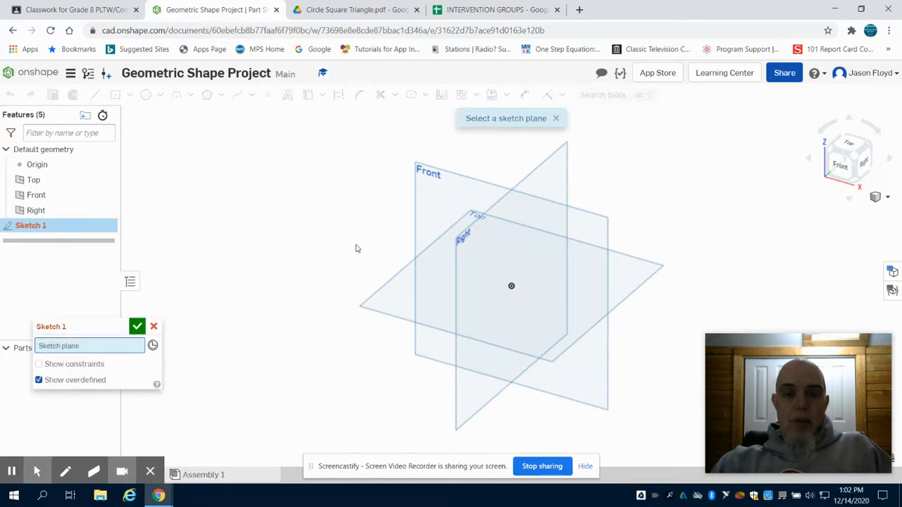
{"action": "mouse_move", "coordinate": [433, 224]}
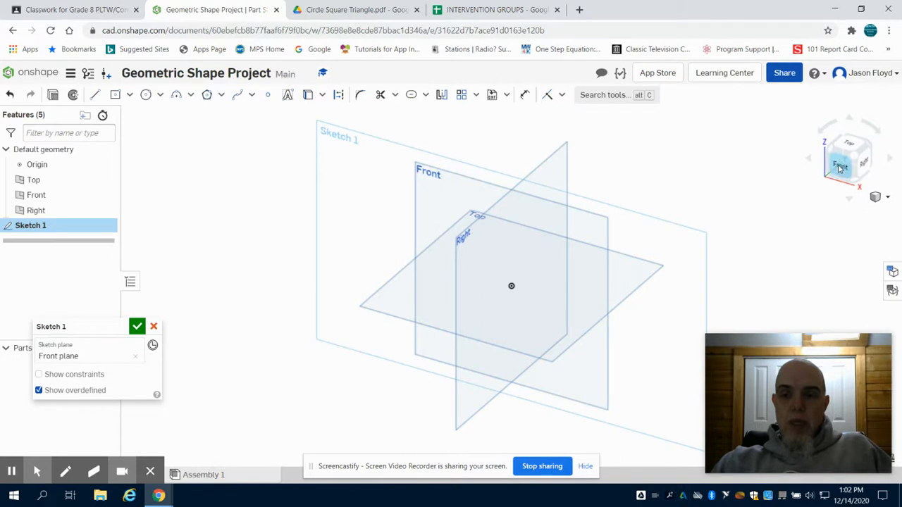
{"action": "left_click", "coordinate": [845, 160]}
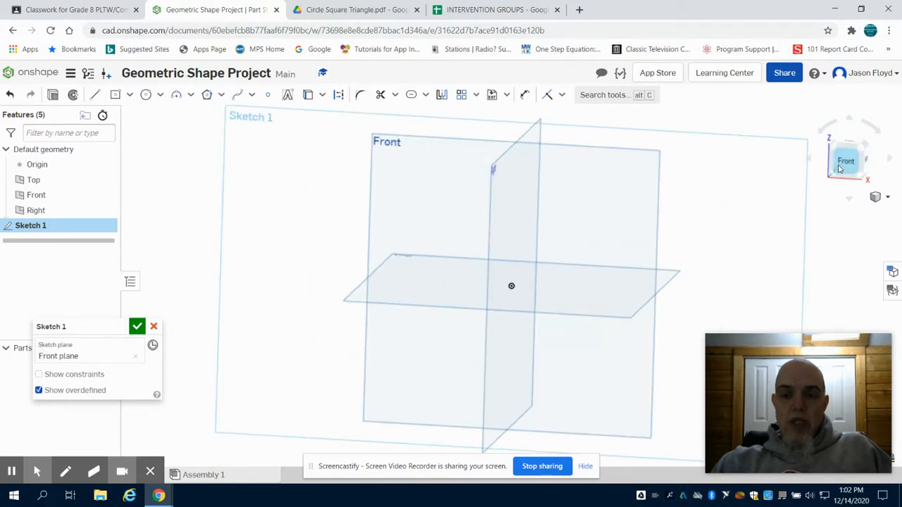
{"action": "left_click", "coordinate": [846, 160]}
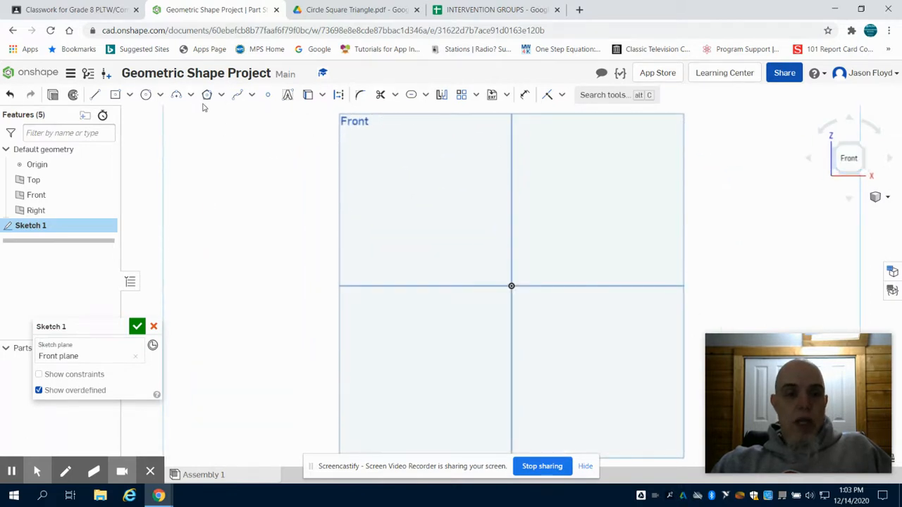
{"action": "mouse_move", "coordinate": [207, 94]}
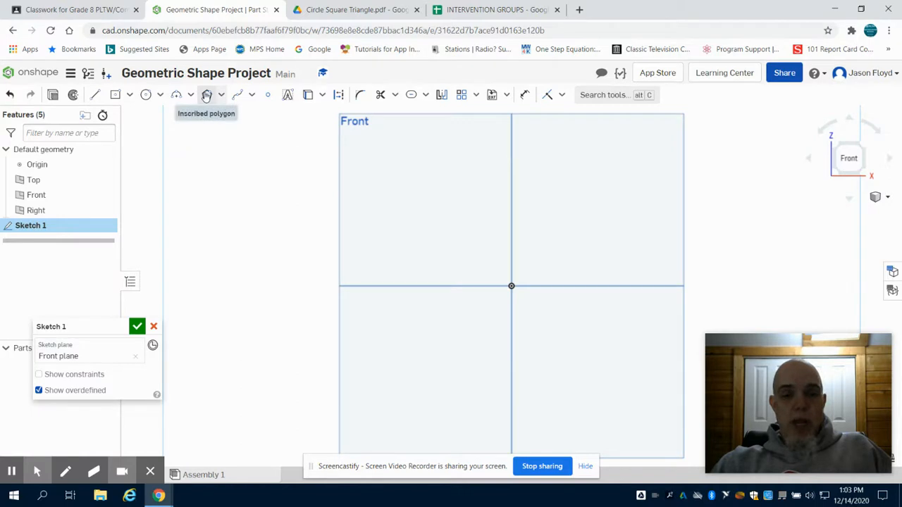
{"action": "left_click", "coordinate": [206, 94]}
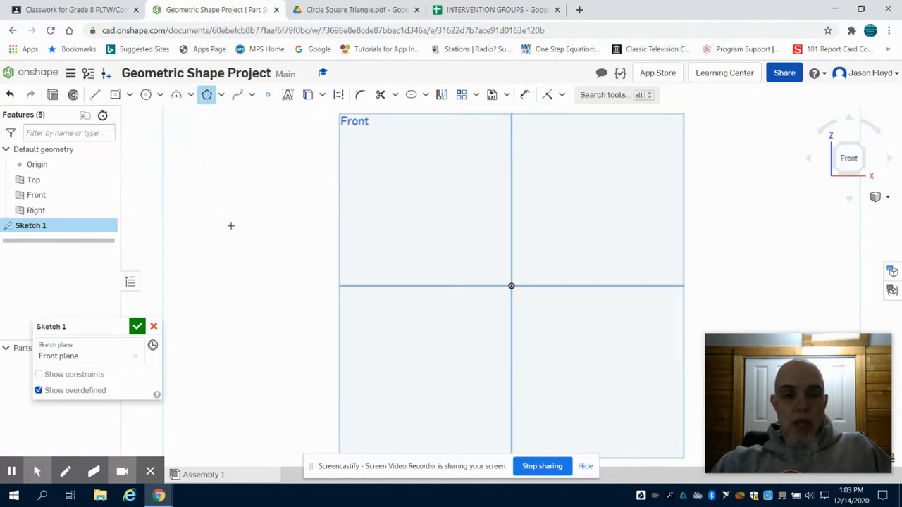
{"action": "left_click_drag", "start_coordinate": [230, 226], "coordinate": [228, 171]}
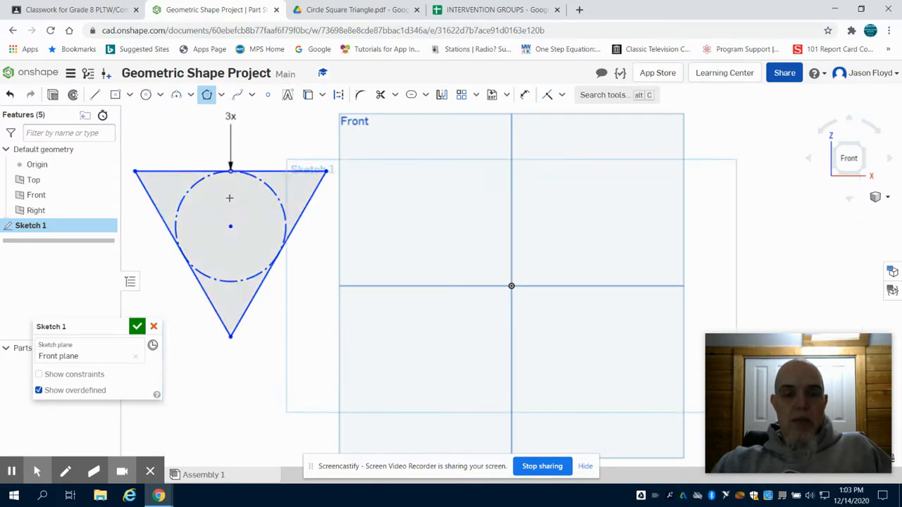
{"action": "mouse_move", "coordinate": [492, 94]}
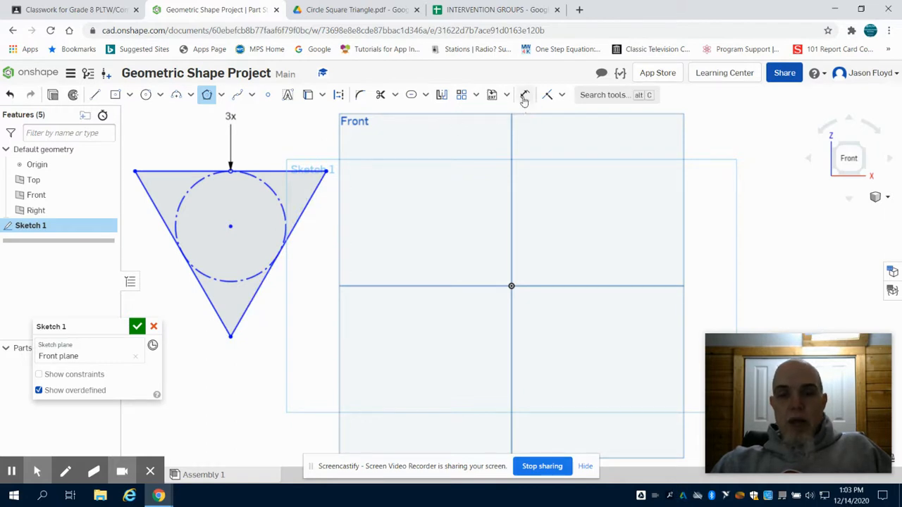
{"action": "mouse_move", "coordinate": [524, 94]}
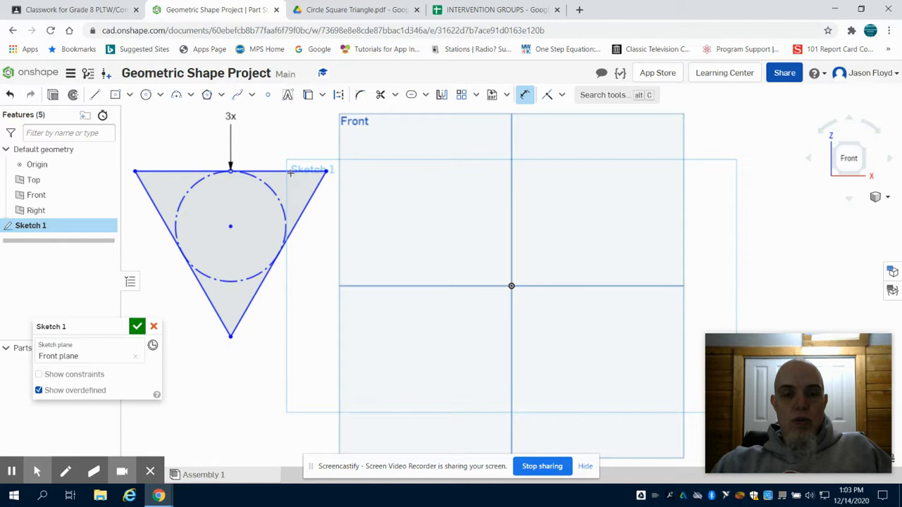
- Finish the triangle sketch and extrude it 3 in as a new solid prism
{"action": "left_click", "coordinate": [53, 94]}
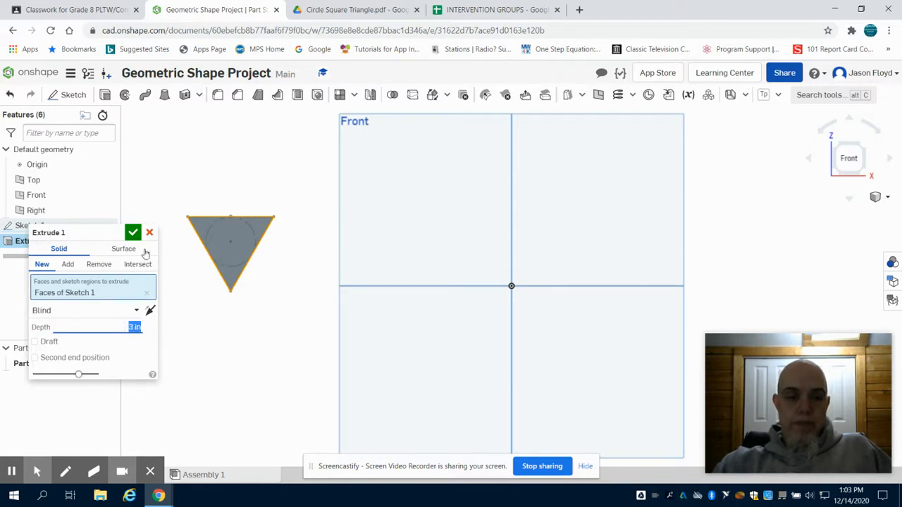
{"action": "left_click", "coordinate": [133, 233]}
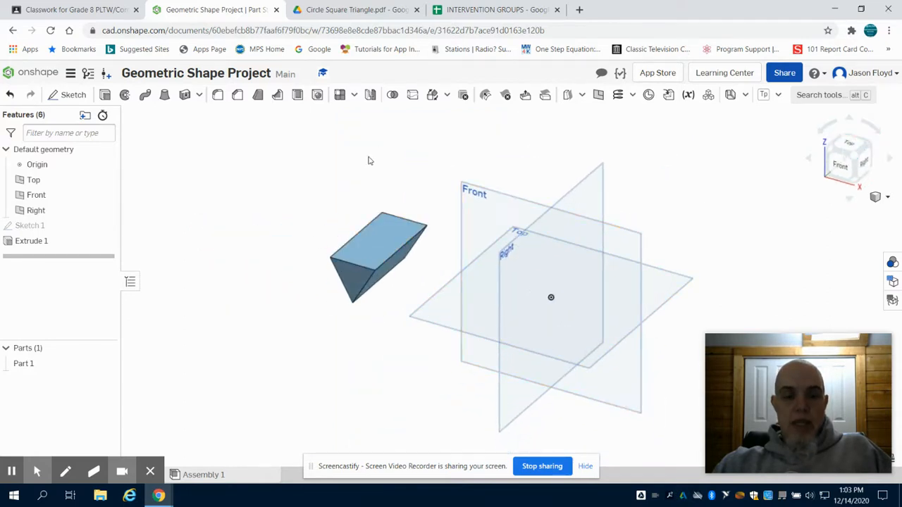
{"action": "mouse_move", "coordinate": [469, 185]}
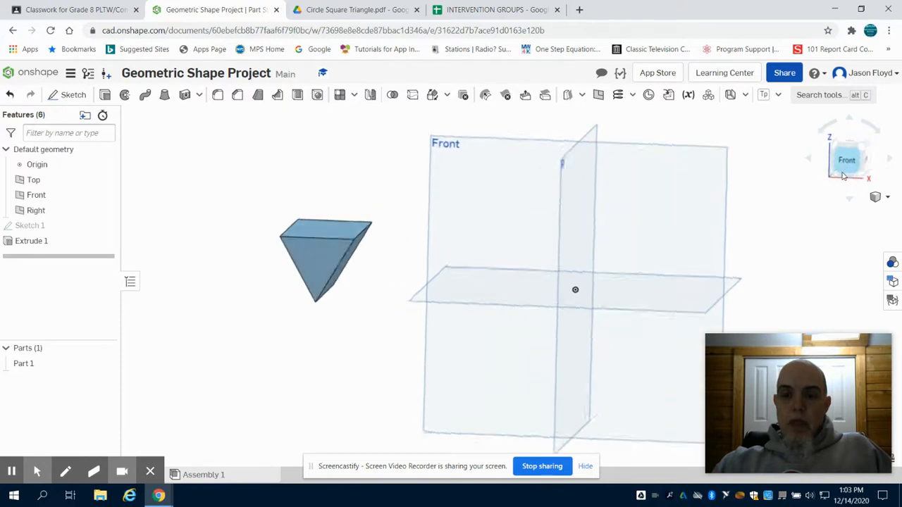
- Start Sketch 2 on the Front plane, then go to the Circle Square Triangle PDF
{"action": "left_click", "coordinate": [67, 95]}
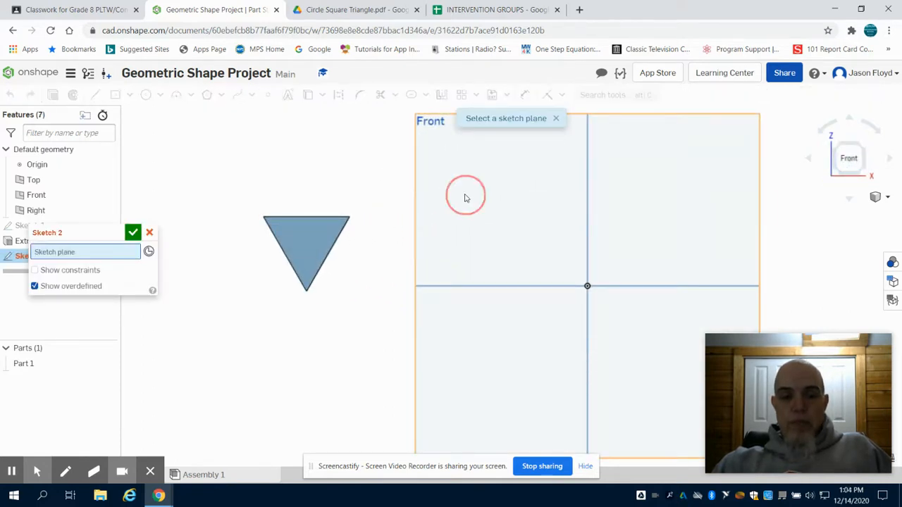
{"action": "left_click", "coordinate": [36, 194]}
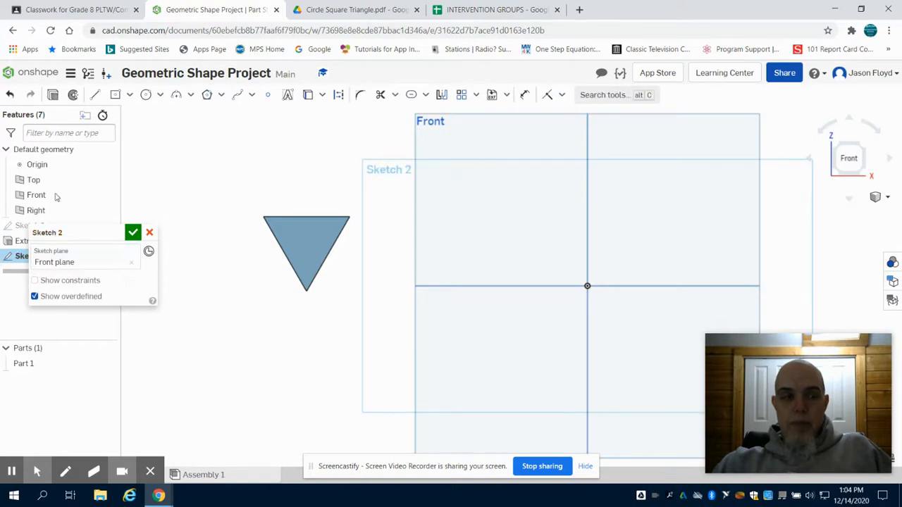
{"action": "left_click", "coordinate": [352, 9]}
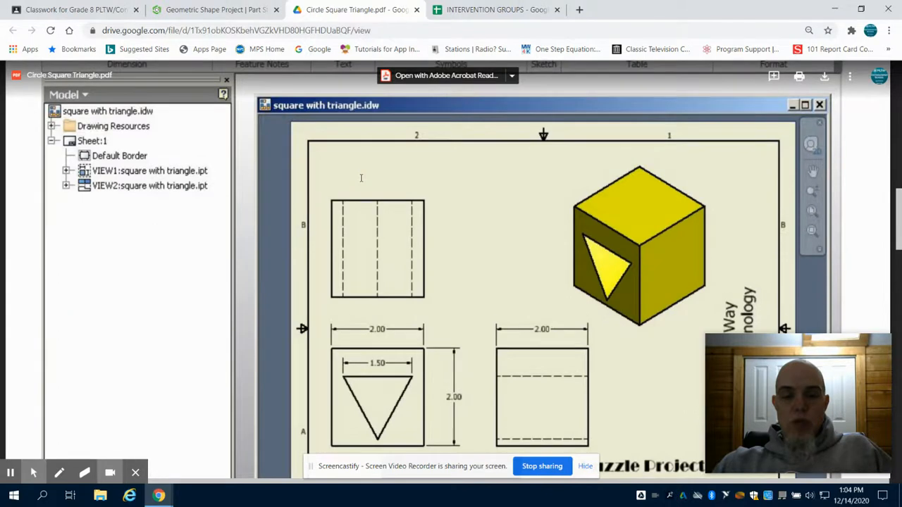
- Check the 2 in square and 1.5 in triangle dimensions, then return to Onshape
{"action": "scroll", "scroll_direction": "down", "scroll_amount": 3}
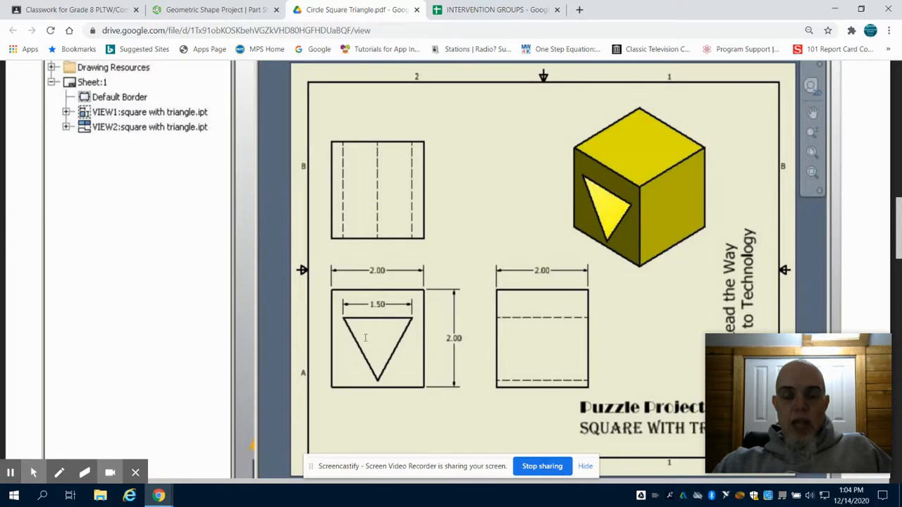
{"action": "mouse_move", "coordinate": [365, 360]}
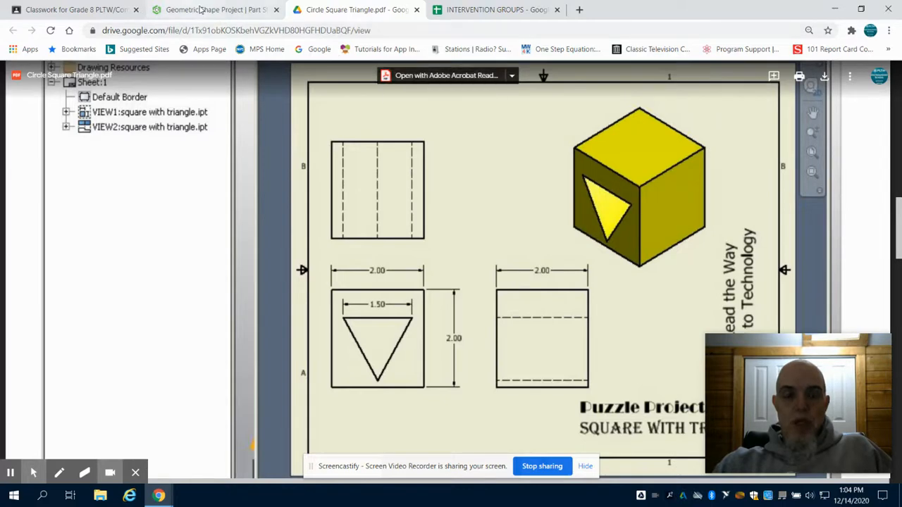
{"action": "left_click", "coordinate": [212, 9]}
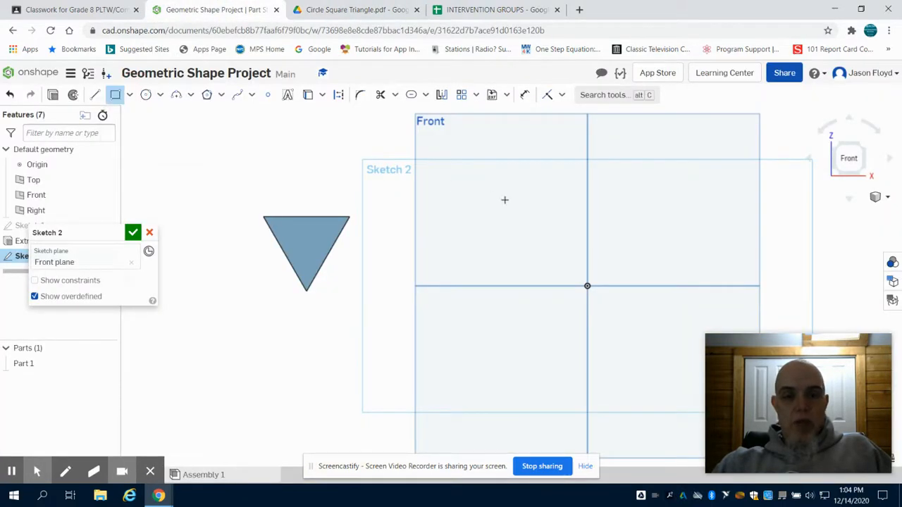
- Draw a square in Sketch 2 and extrude it 1 in as a new solid cube
{"action": "left_click_drag", "start_coordinate": [458, 205], "coordinate": [561, 302]}
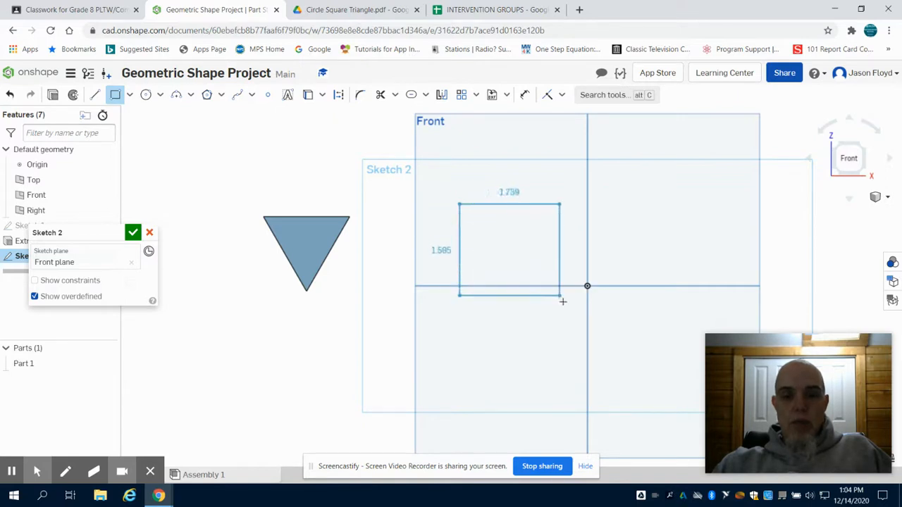
{"action": "left_click_drag", "start_coordinate": [563, 302], "coordinate": [564, 300]}
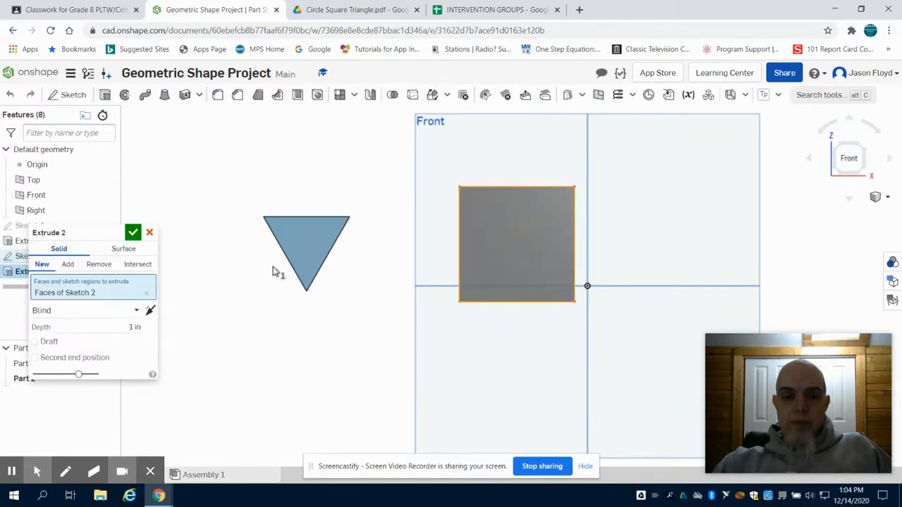
{"action": "triple_click", "coordinate": [92, 327]}
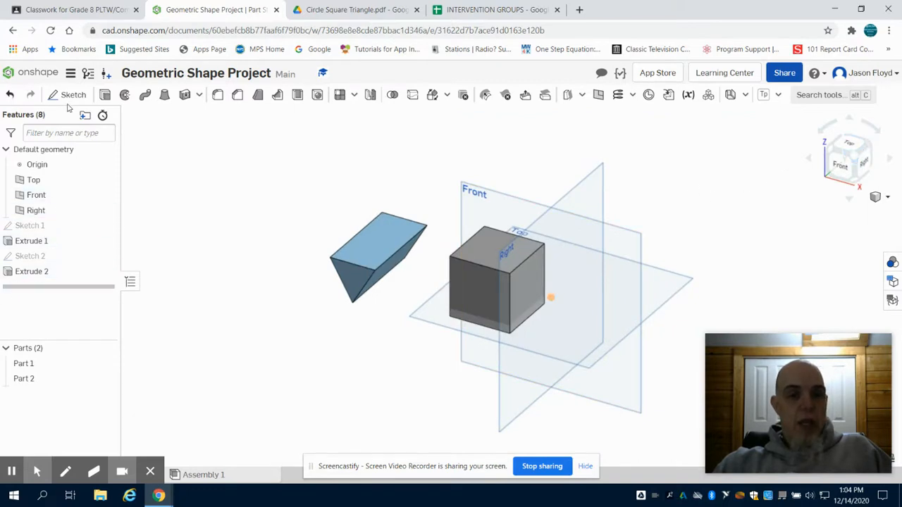
- Start Sketch 3 on the cube's front face and place a 3-sided polygon at its centre
{"action": "left_click", "coordinate": [73, 94]}
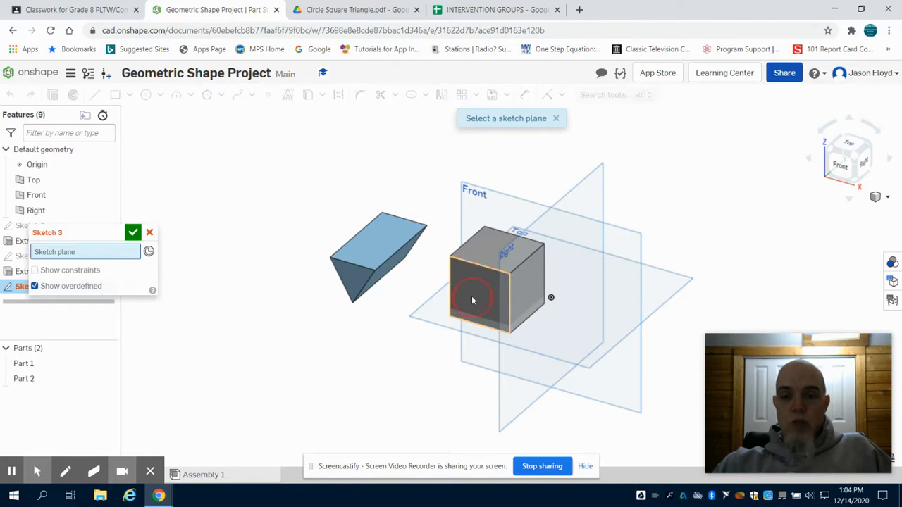
{"action": "left_click", "coordinate": [482, 289]}
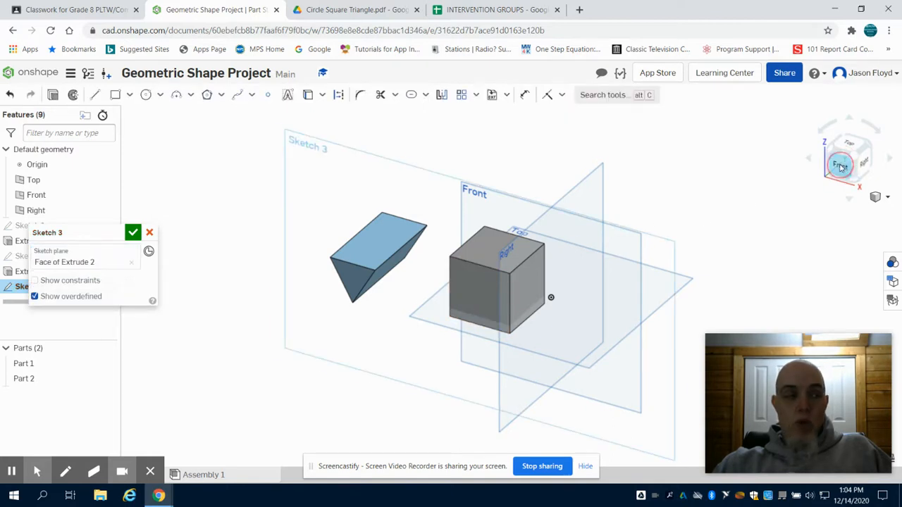
{"action": "left_click", "coordinate": [849, 158]}
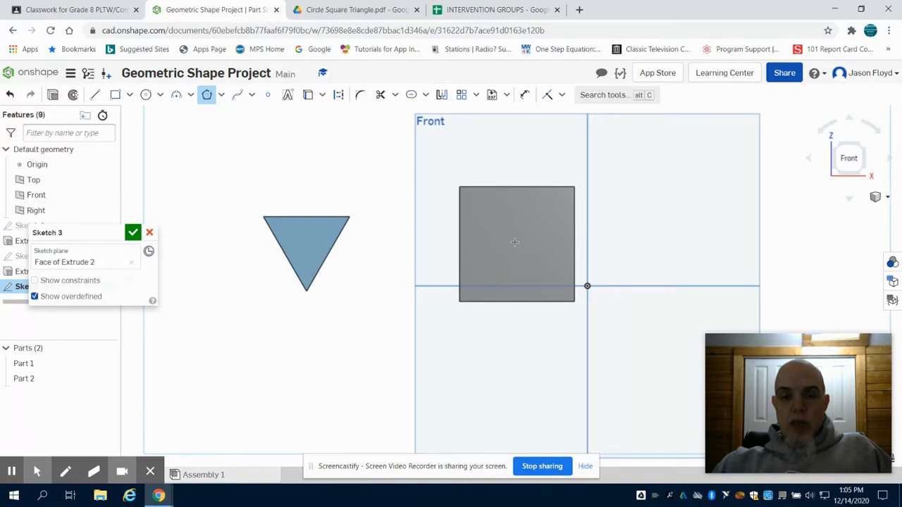
{"action": "left_click", "coordinate": [515, 243]}
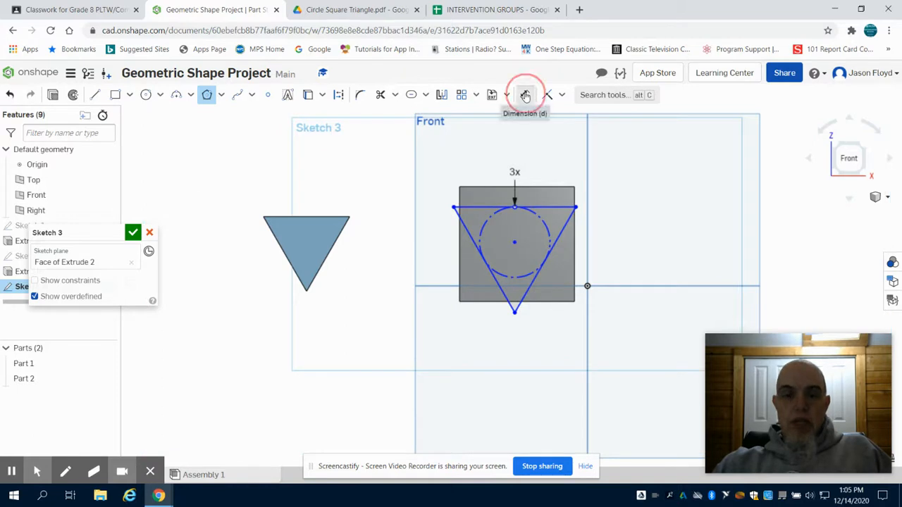
{"action": "mouse_move", "coordinate": [526, 95]}
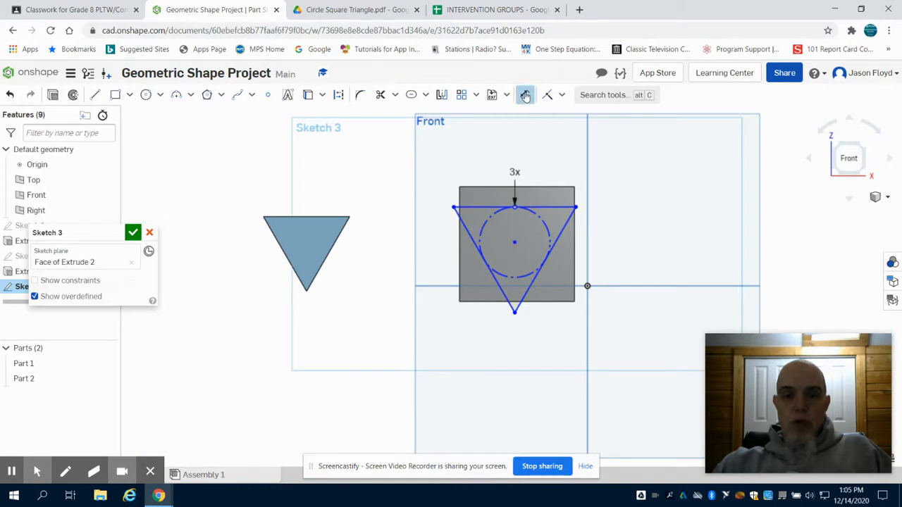
- Dimension the triangle's side to 1.5 in on the cube face
{"action": "left_click", "coordinate": [525, 94]}
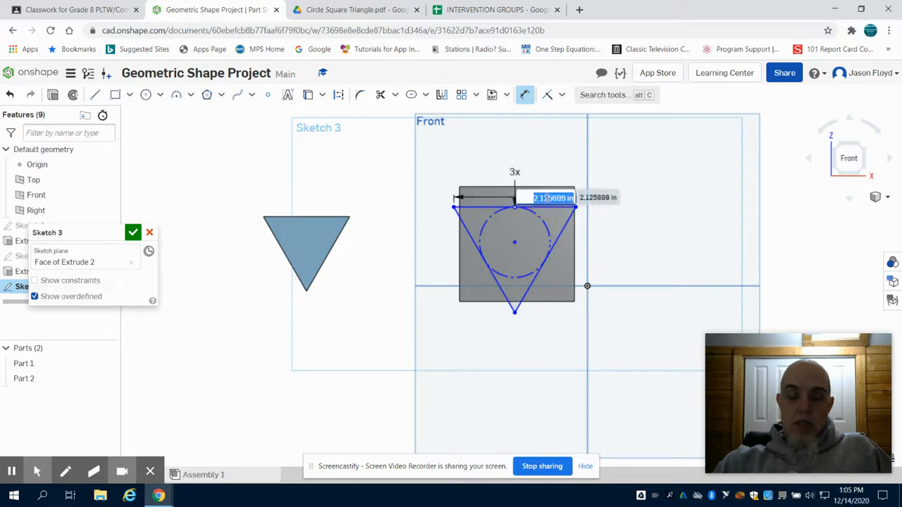
{"action": "type", "text": "1.5"}
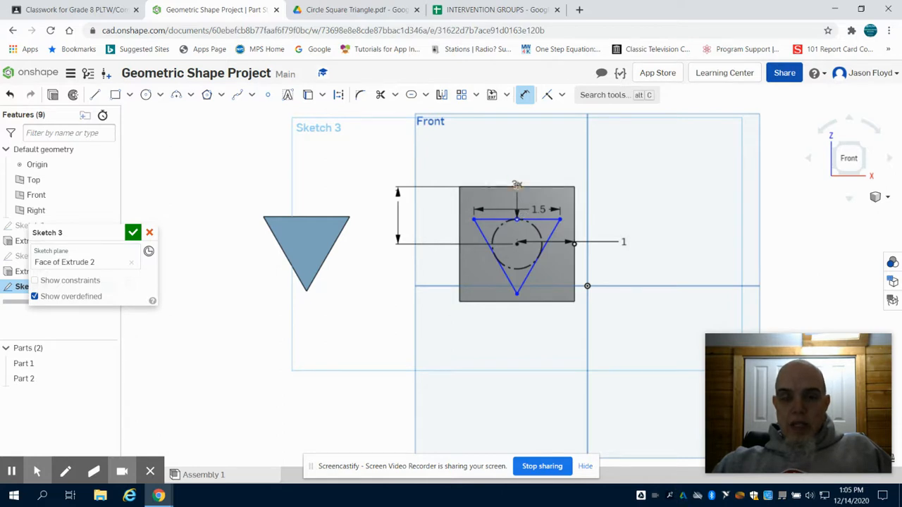
{"action": "mouse_move", "coordinate": [517, 244]}
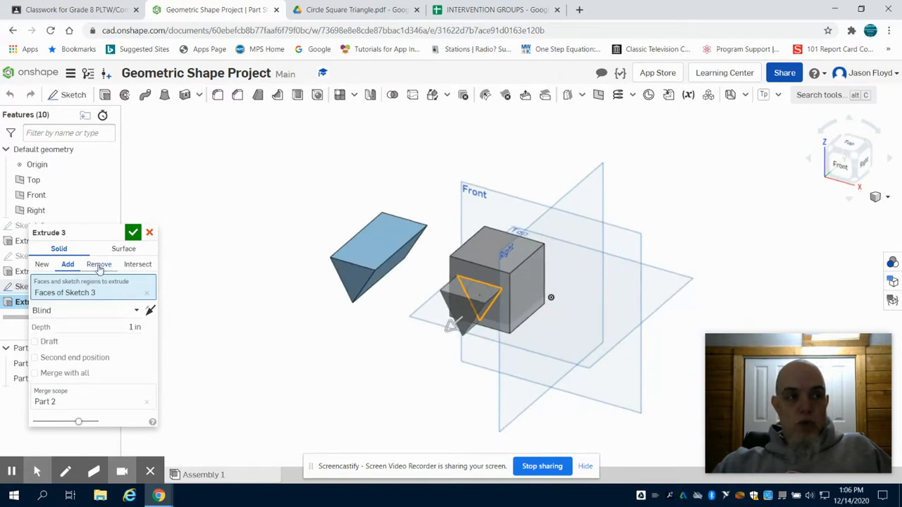
- Extrude Sketch 3 as a Remove through Part 2, cutting a triangular hole in the cube
{"action": "left_click", "coordinate": [98, 263]}
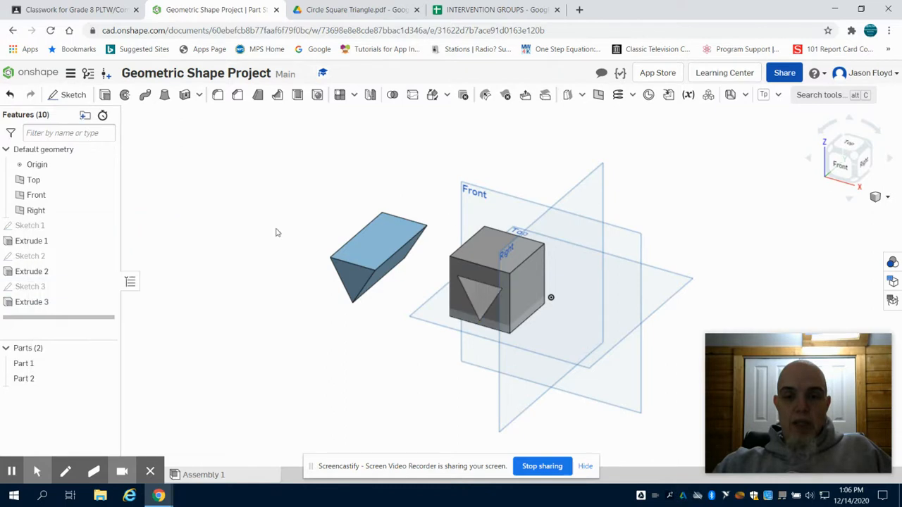
{"action": "left_click", "coordinate": [666, 222]}
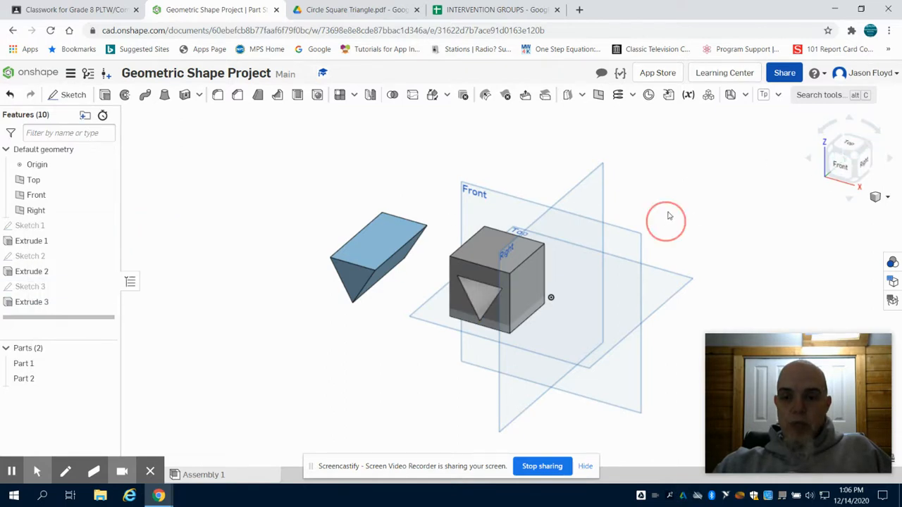
- Select Part 1, the prism, in the parts list and choose Rename
{"action": "left_click", "coordinate": [849, 166]}
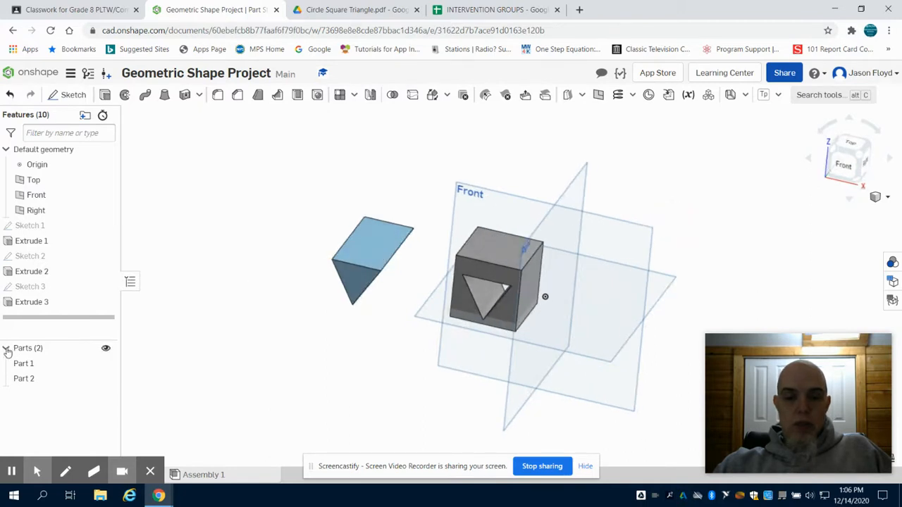
{"action": "left_click", "coordinate": [23, 363]}
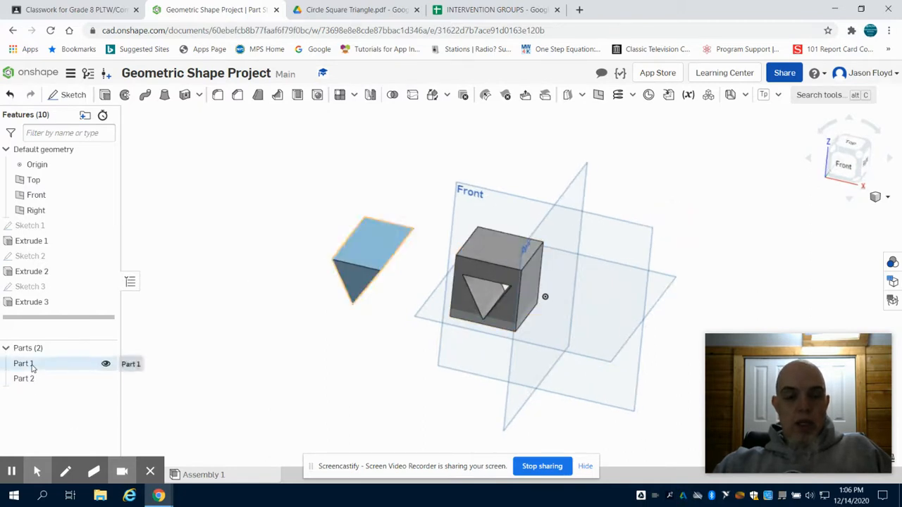
{"action": "right_click", "coordinate": [23, 364]}
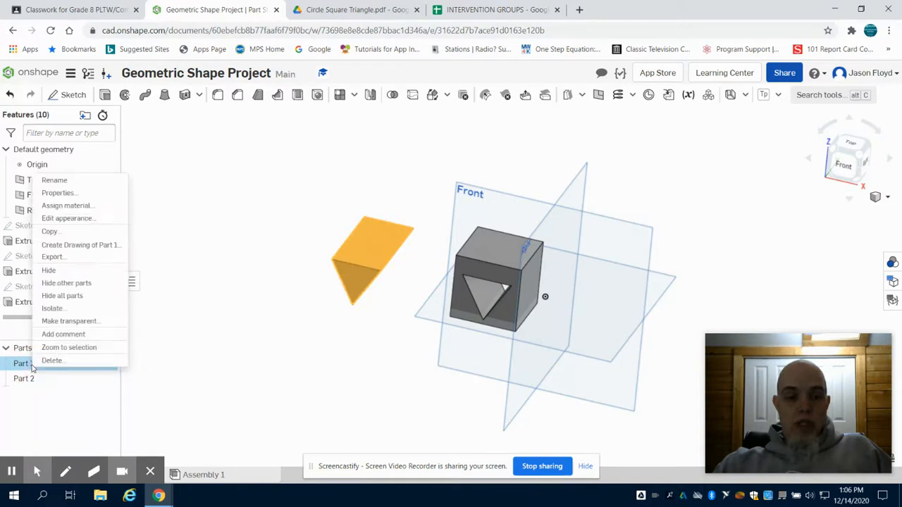
{"action": "left_click", "coordinate": [54, 180]}
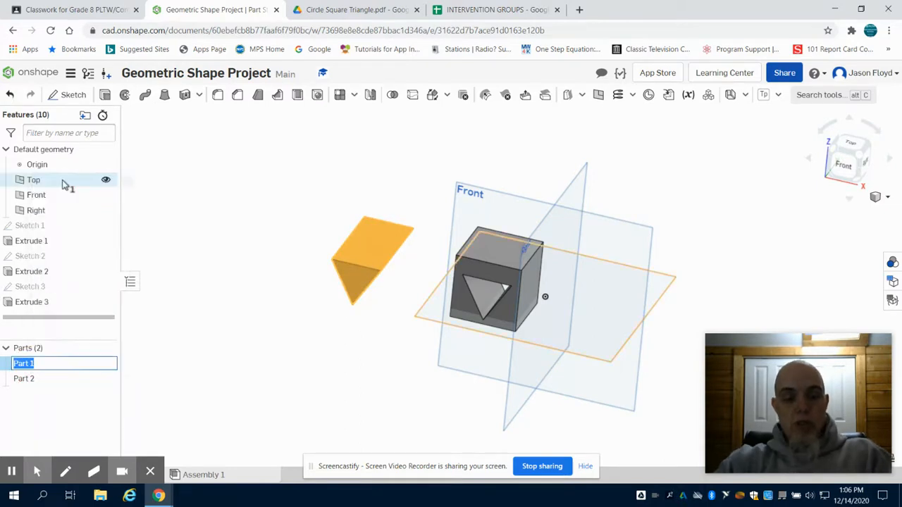